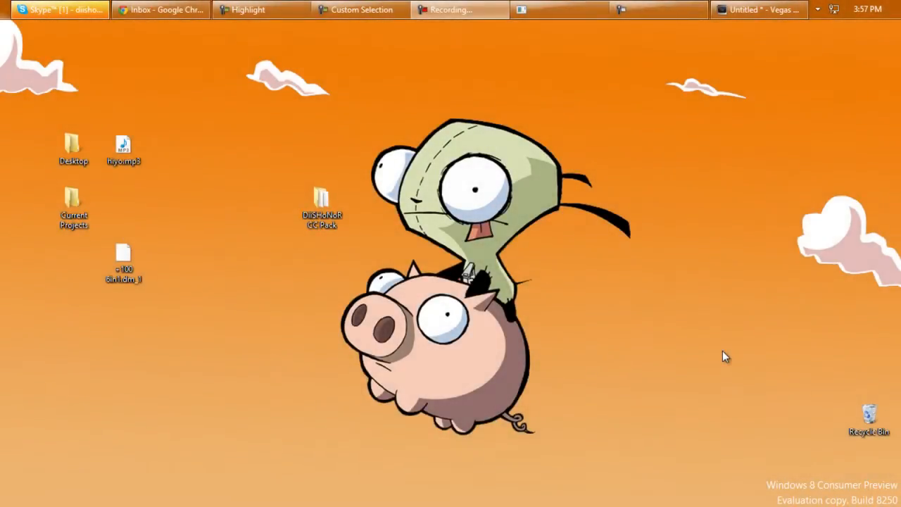
pyautogui.moveTo(707, 335)
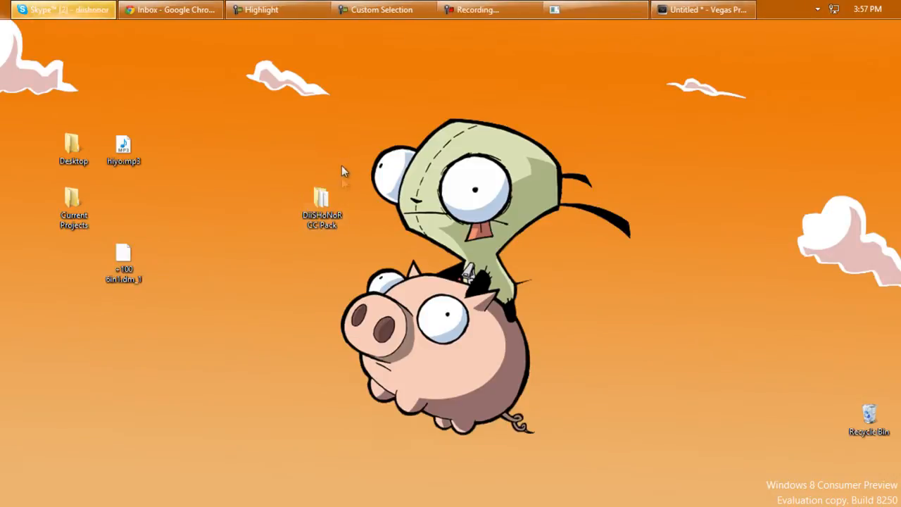
# - Open the DiiSHoNoR CC Pack folder from the desktop and scan its .ls3 look files
pyautogui.doubleClick(322, 198)
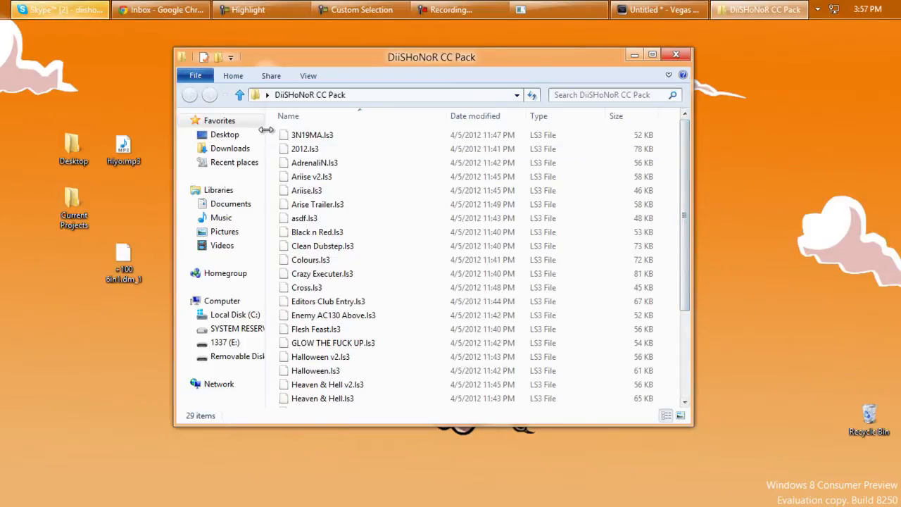
pyautogui.scroll(-3)
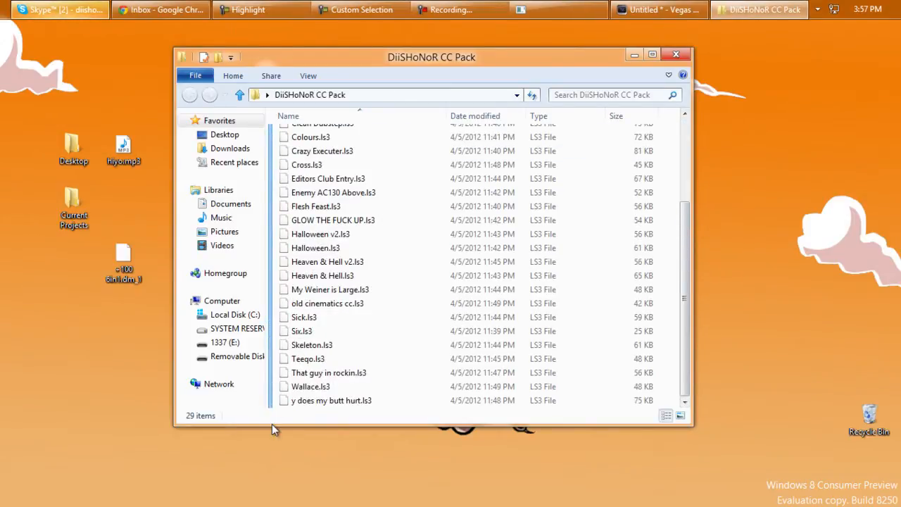
pyautogui.moveTo(575, 313)
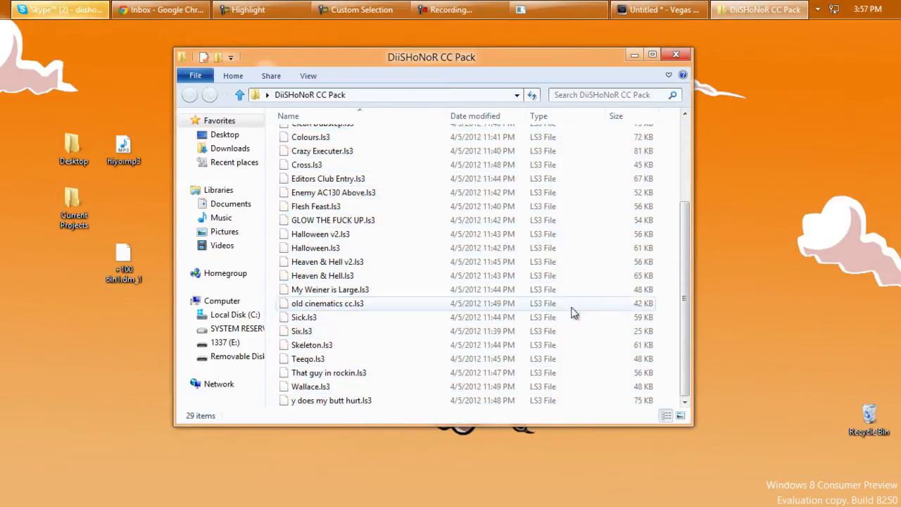
pyautogui.scroll(3)
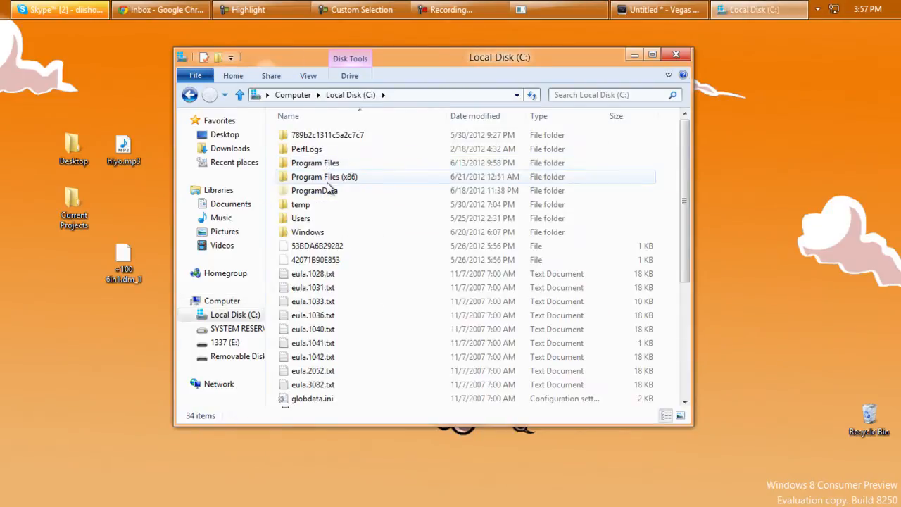
# - Navigate to C: > Program Files (x86) > LooksBuilder > Looks, listing the 15 look category folders
pyautogui.doubleClick(324, 176)
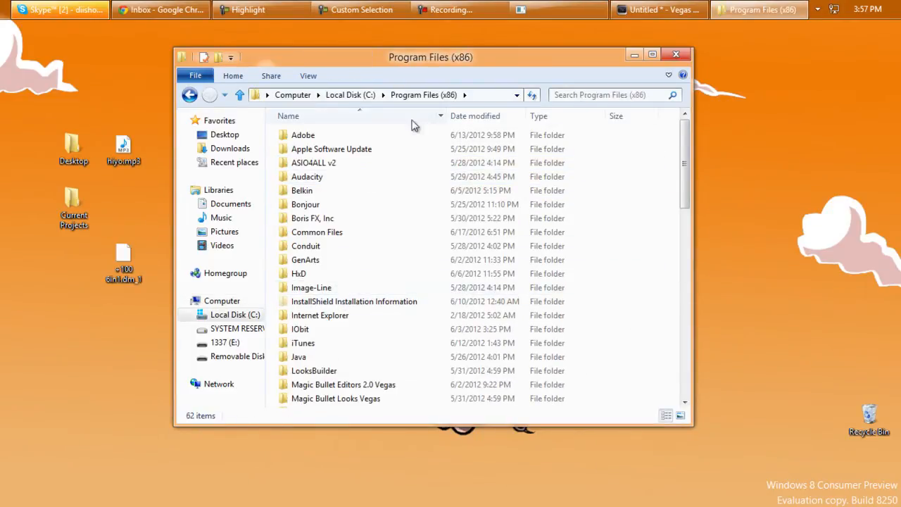
pyautogui.scroll(-3)
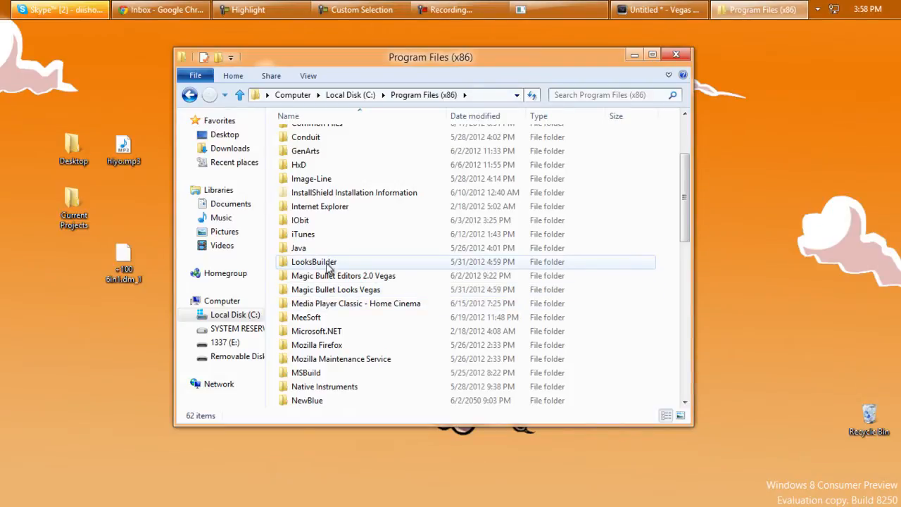
pyautogui.doubleClick(314, 261)
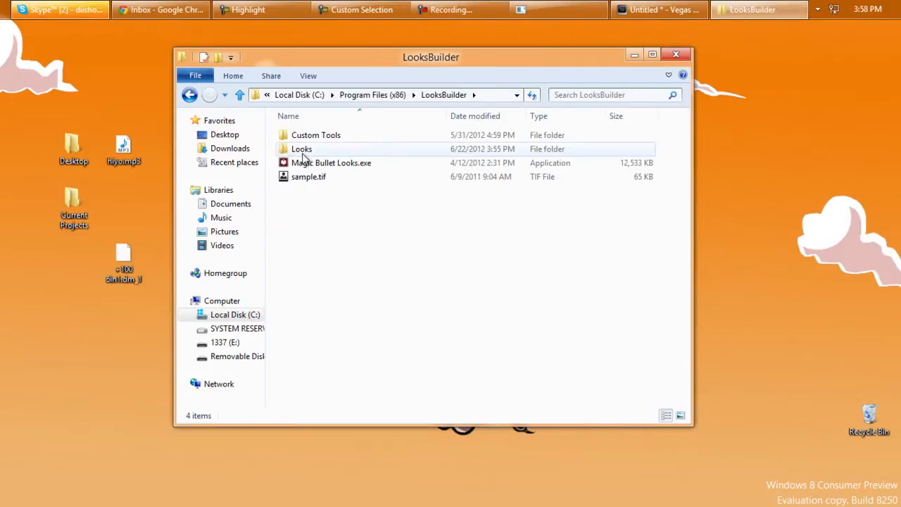
pyautogui.doubleClick(302, 149)
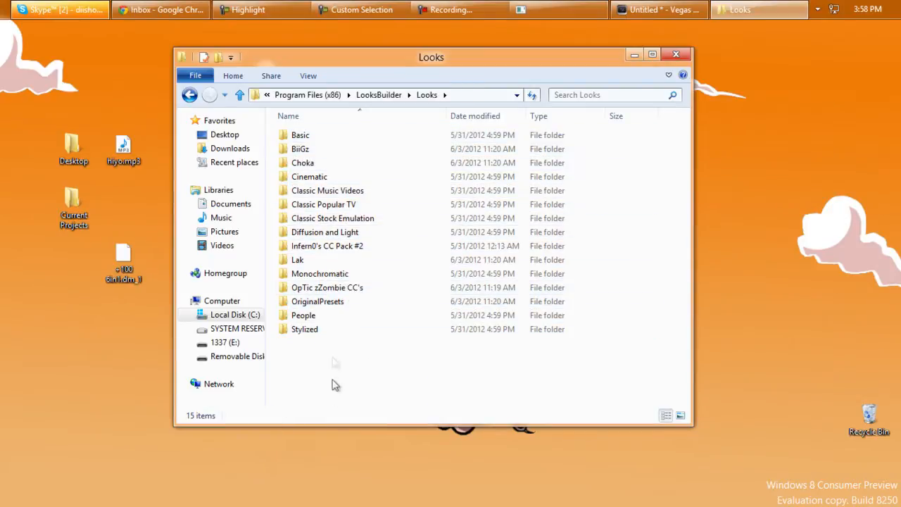
pyautogui.click(327, 287)
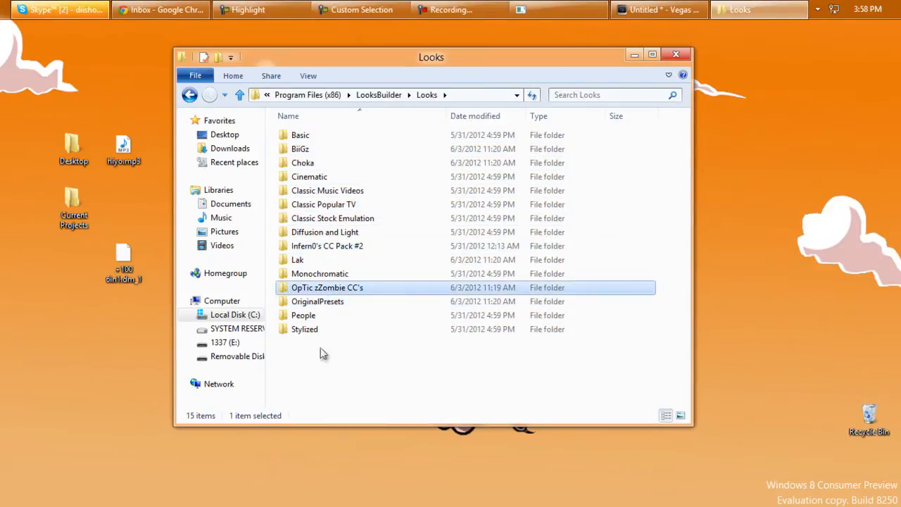
# - Drop the DiiSHoNoR CC Pack into the Looks folder, granting administrator permission, and verify its contents
pyautogui.moveTo(431, 56); pyautogui.dragTo(631, 78)
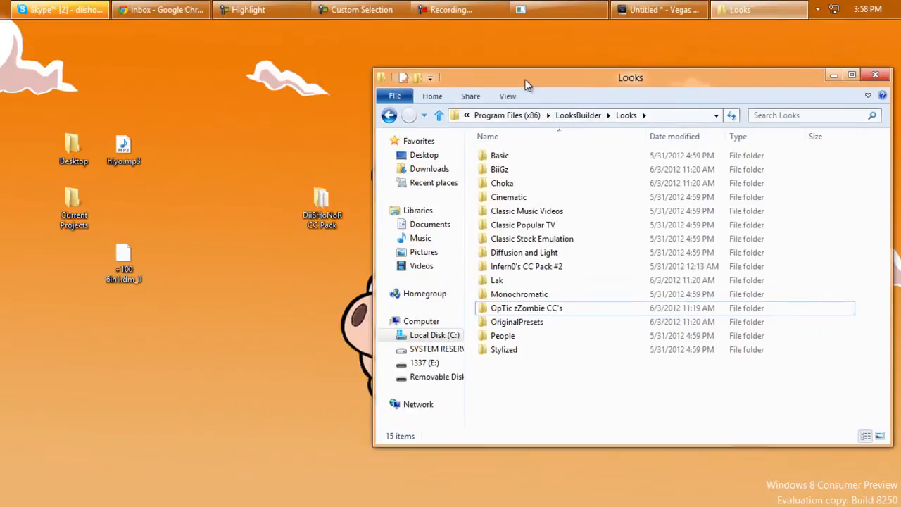
pyautogui.click(321, 204)
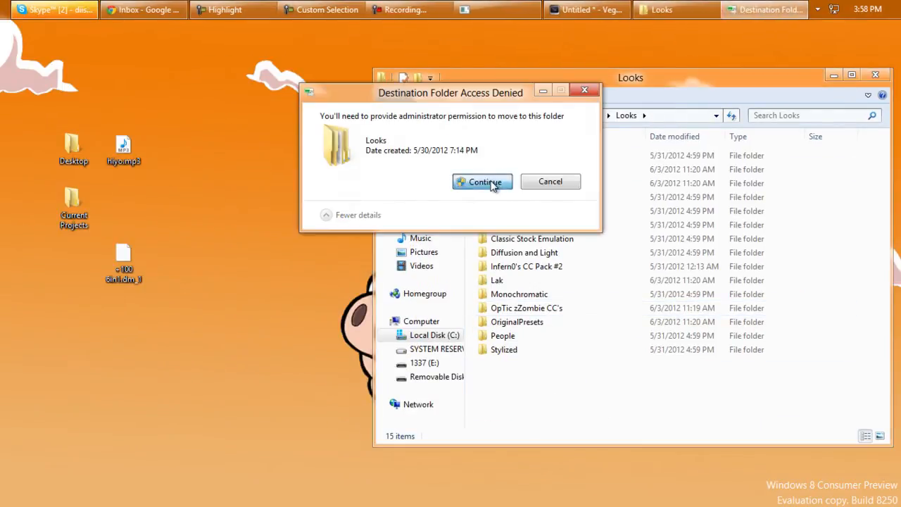
pyautogui.click(481, 182)
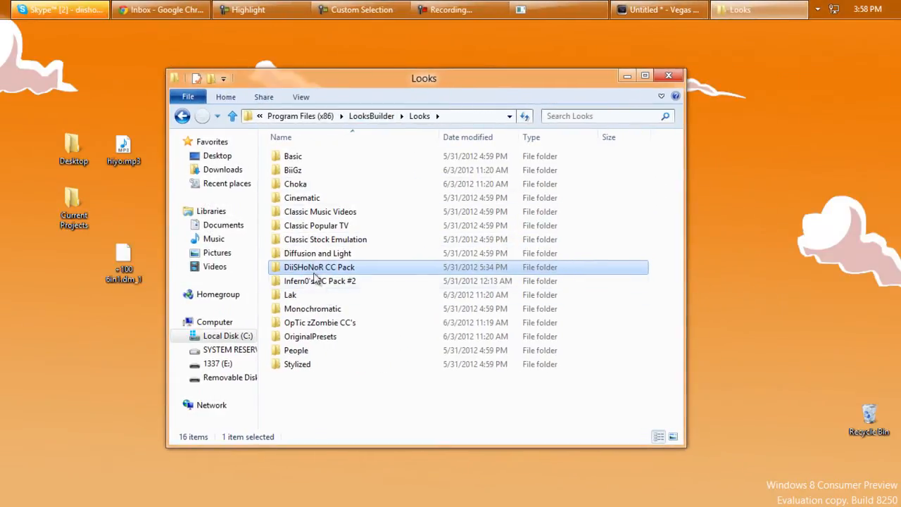
pyautogui.doubleClick(318, 267)
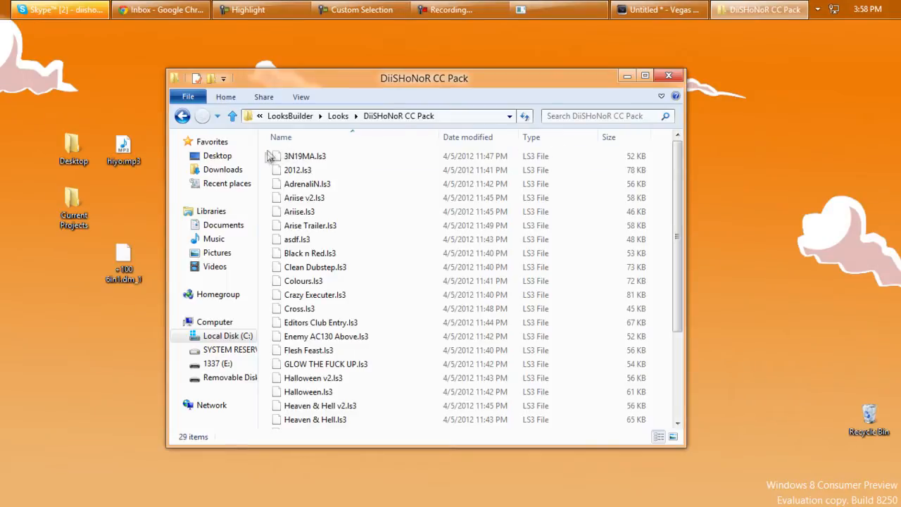
pyautogui.scroll(-3)
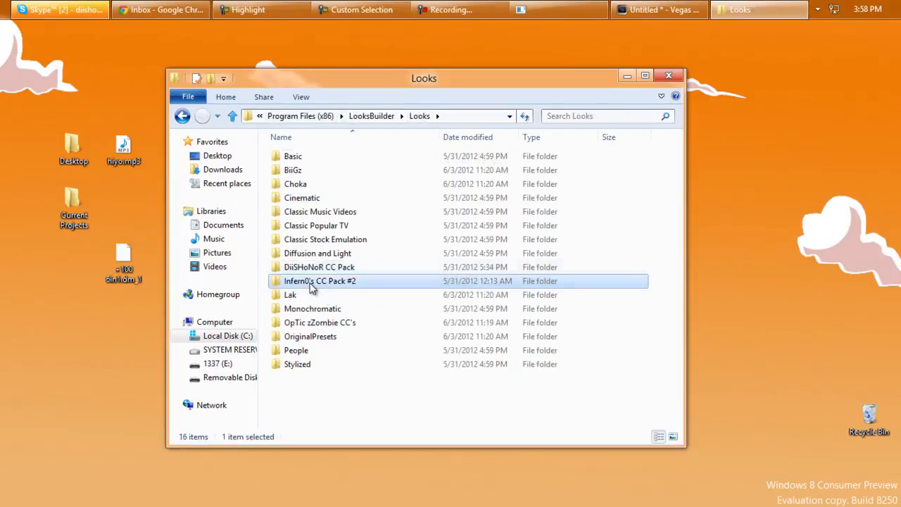
# - Inspect the Lak folder's 31 .MBLook files, then close File Explorer
pyautogui.doubleClick(319, 281)
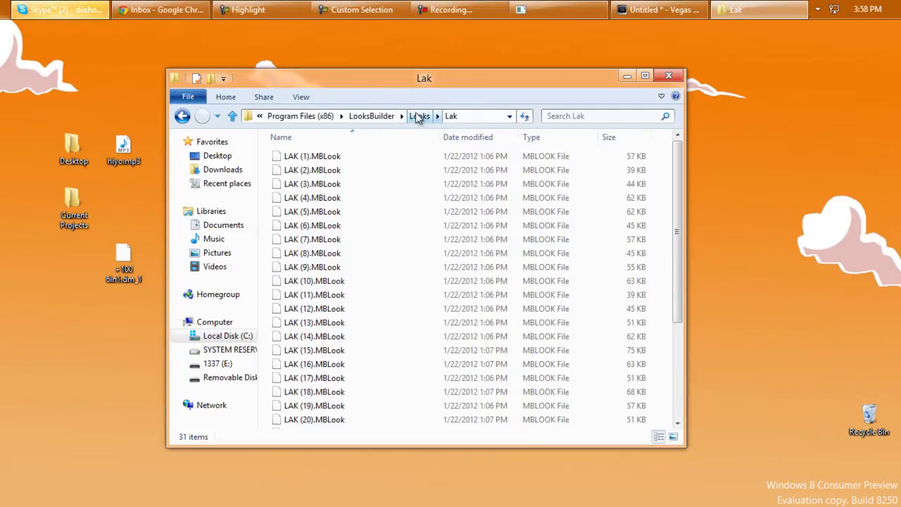
pyautogui.click(419, 116)
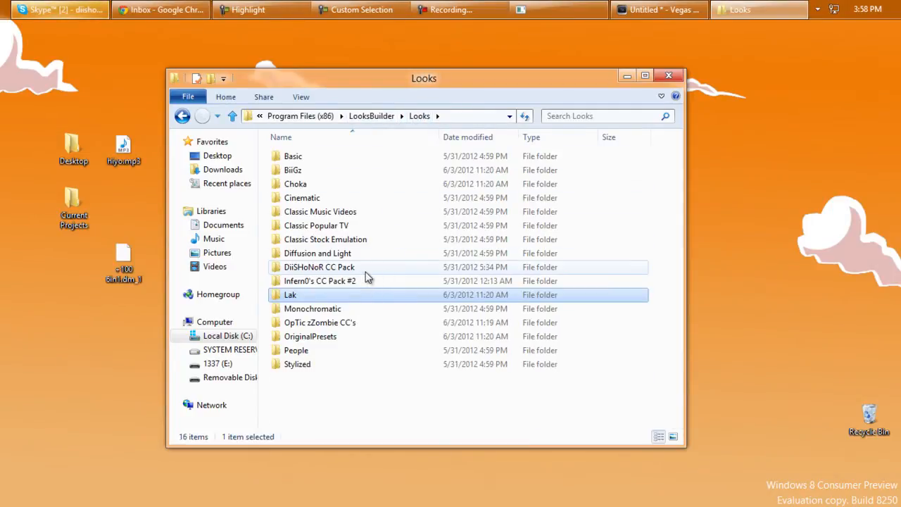
pyautogui.doubleClick(318, 267)
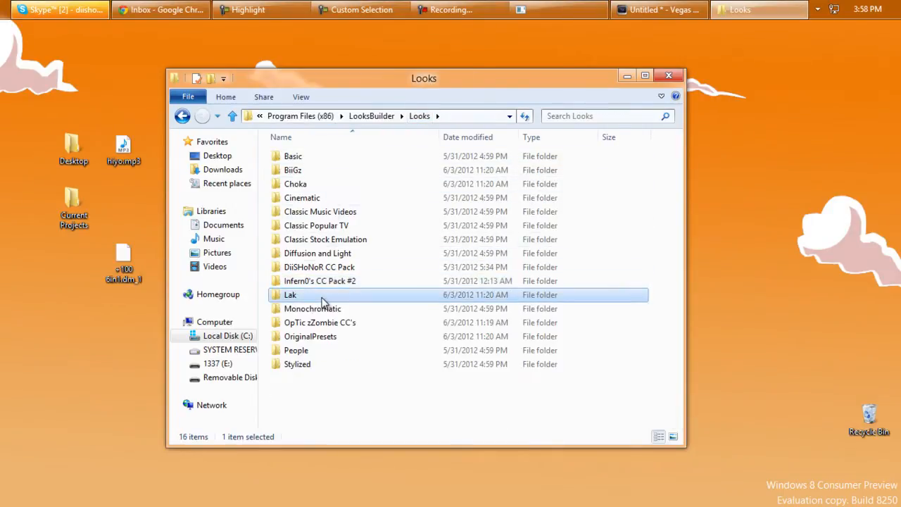
pyautogui.doubleClick(290, 294)
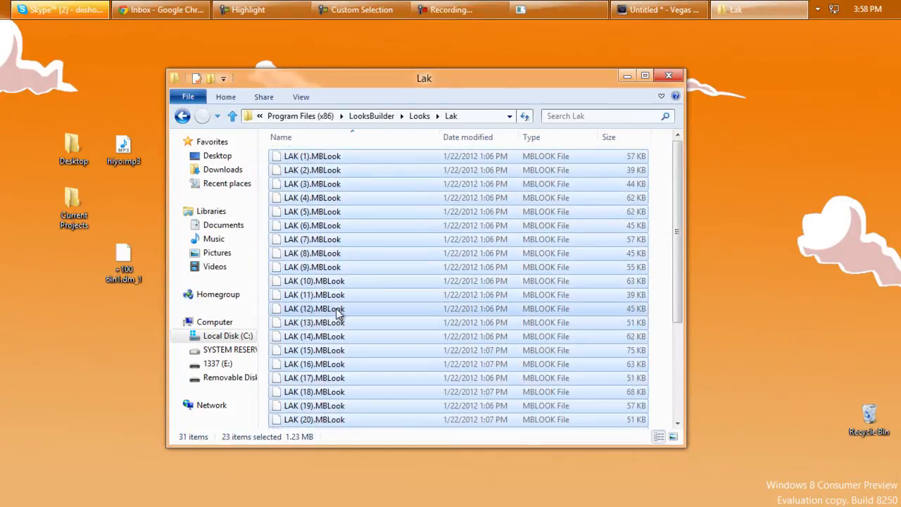
pyautogui.moveTo(338, 307)
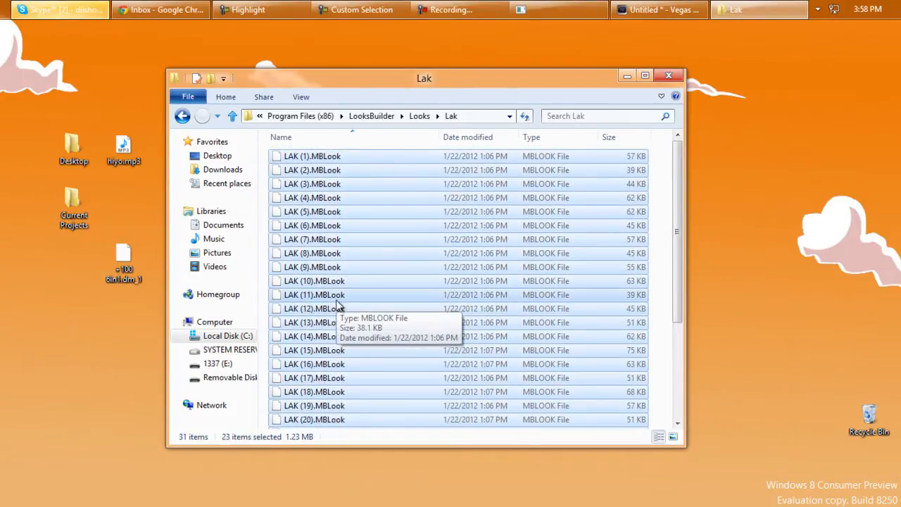
pyautogui.moveTo(661, 226)
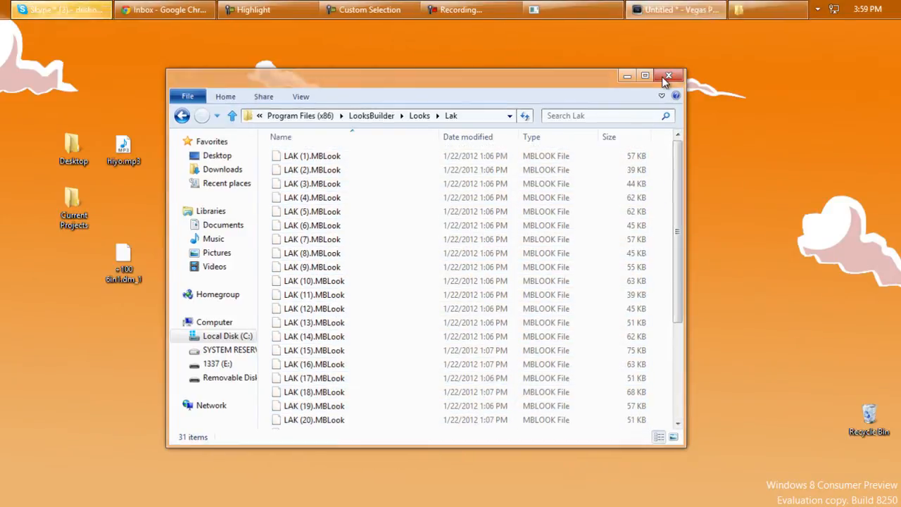
pyautogui.click(668, 76)
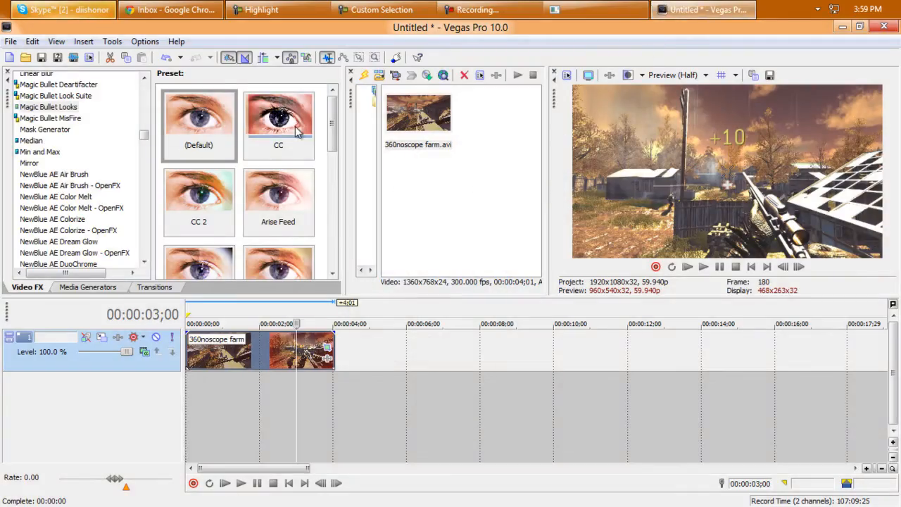
# - Apply Magic Bullet Looks to the 360noscope farm clip and launch its Looks editor
pyautogui.click(49, 107)
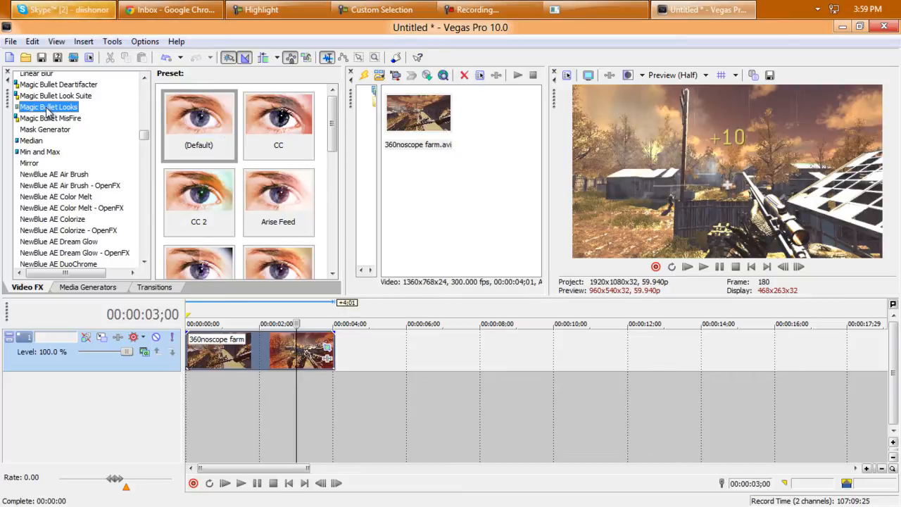
pyautogui.moveTo(226, 313)
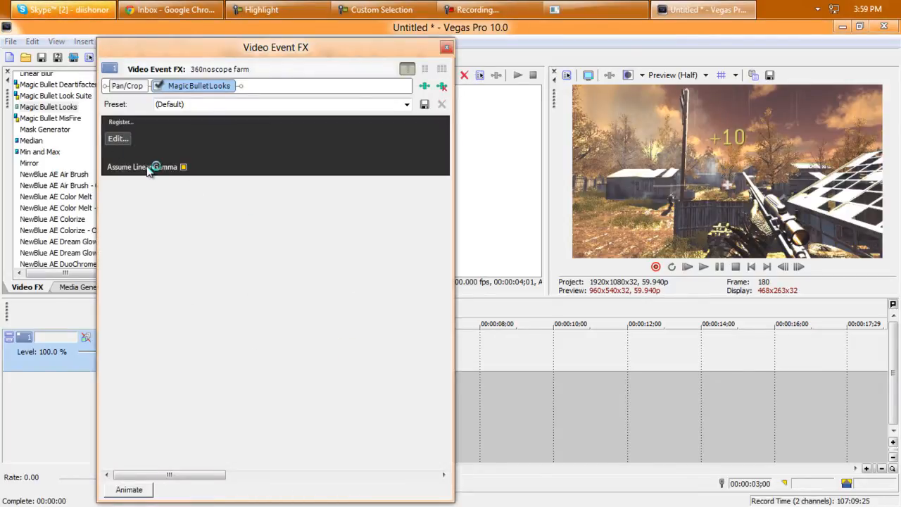
pyautogui.click(119, 138)
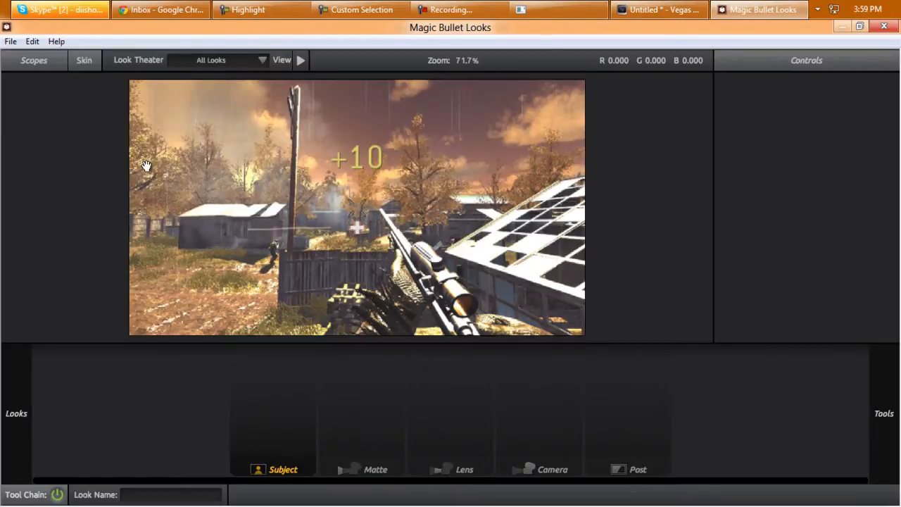
# - Browse the DiiSHoNoR CC Pack in the Looks library and apply the AdrenaliN look to the clip
pyautogui.click(11, 41)
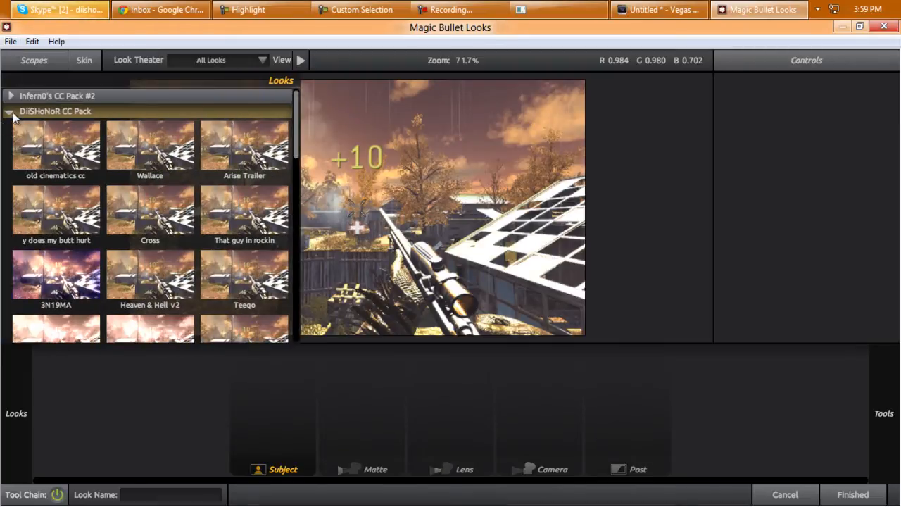
pyautogui.click(12, 109)
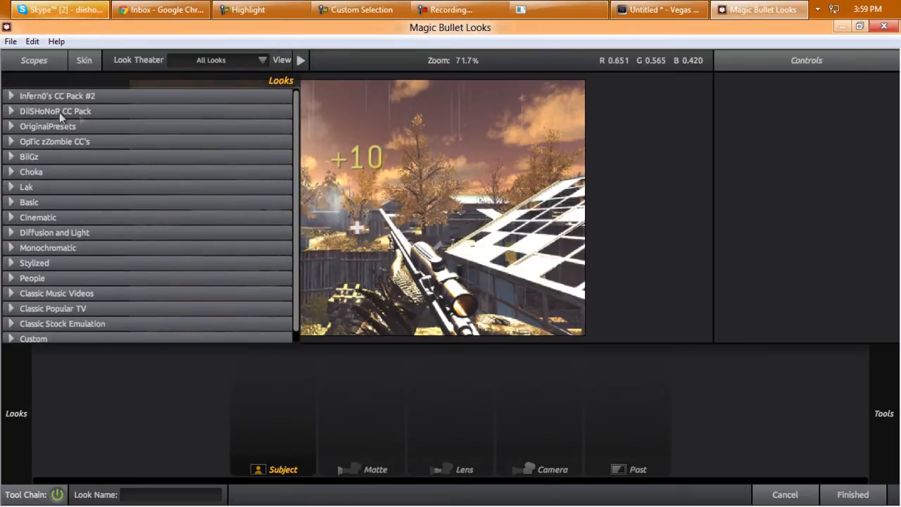
pyautogui.click(55, 110)
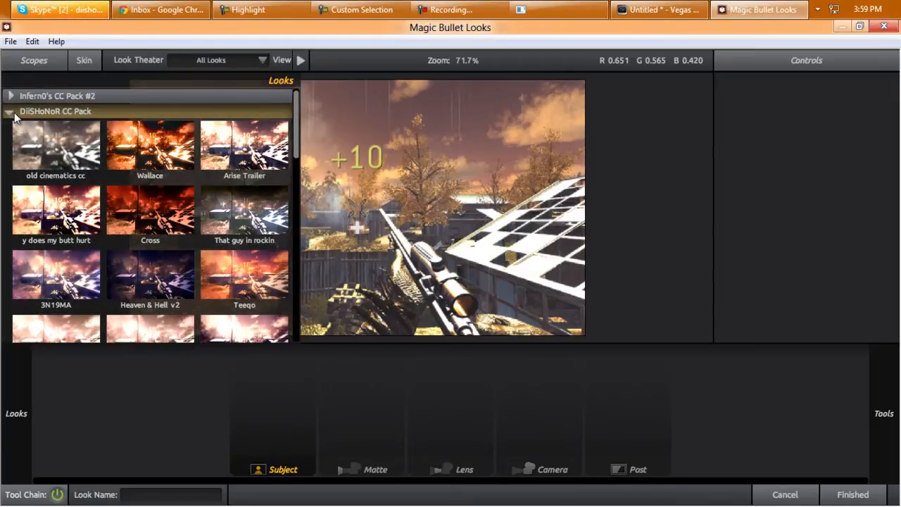
pyautogui.click(11, 110)
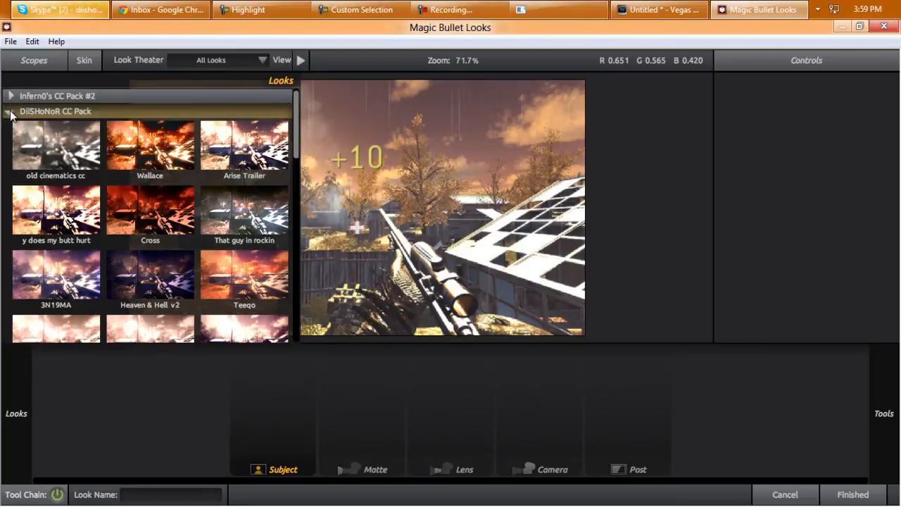
pyautogui.scroll(-3)
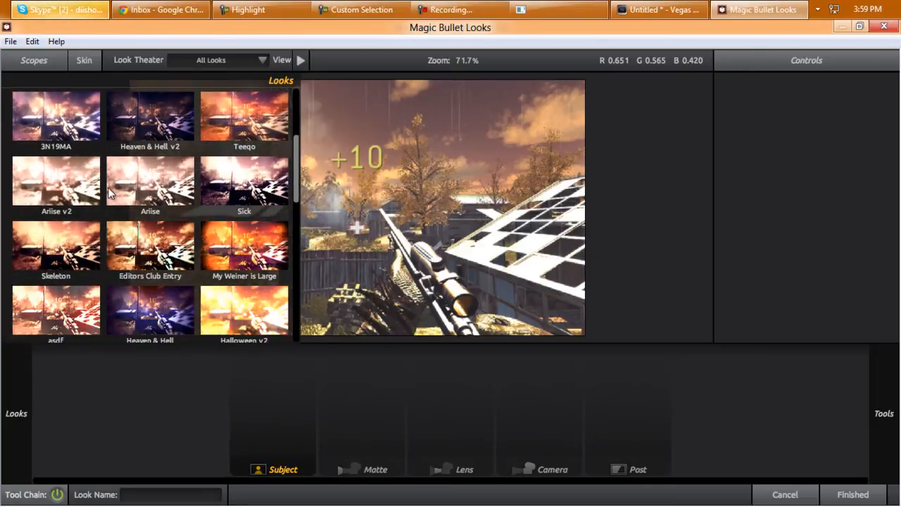
pyautogui.scroll(-3)
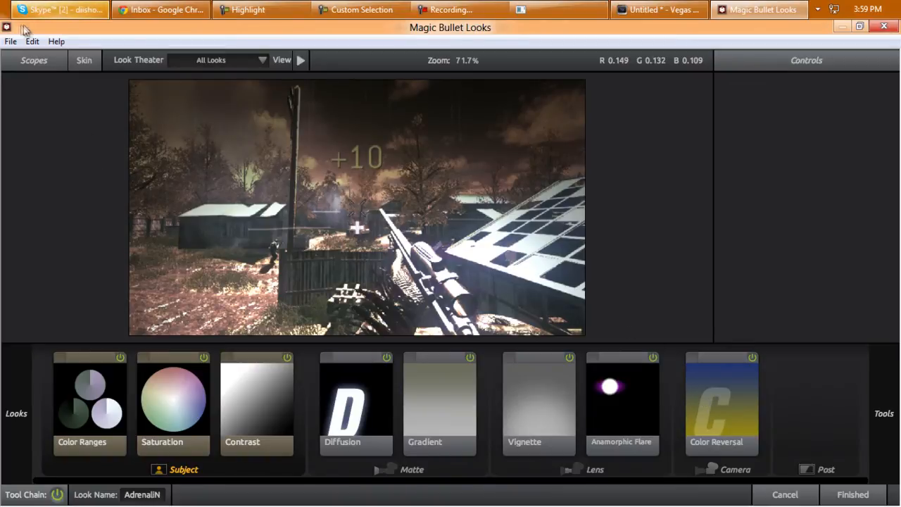
# - Show the File menu's save and export options for the AdrenaliN look
pyautogui.click(11, 41)
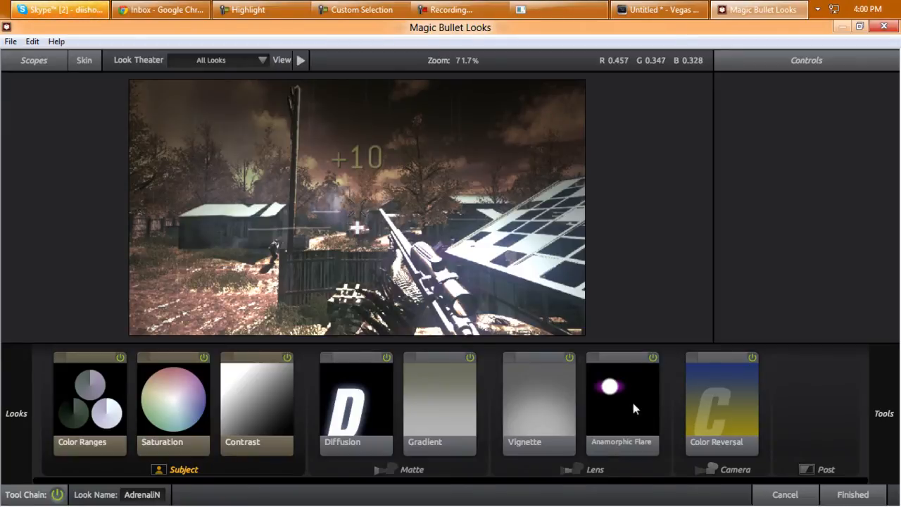
pyautogui.click(12, 40)
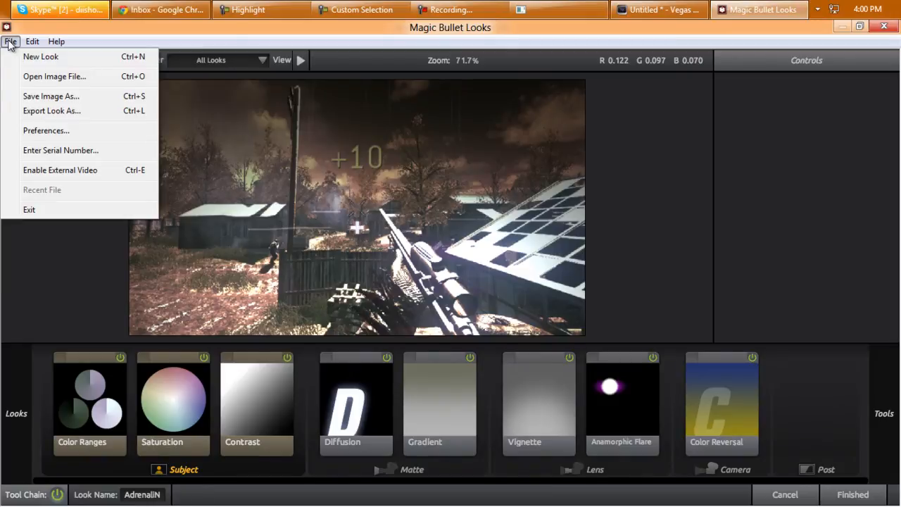
pyautogui.moveTo(51, 110)
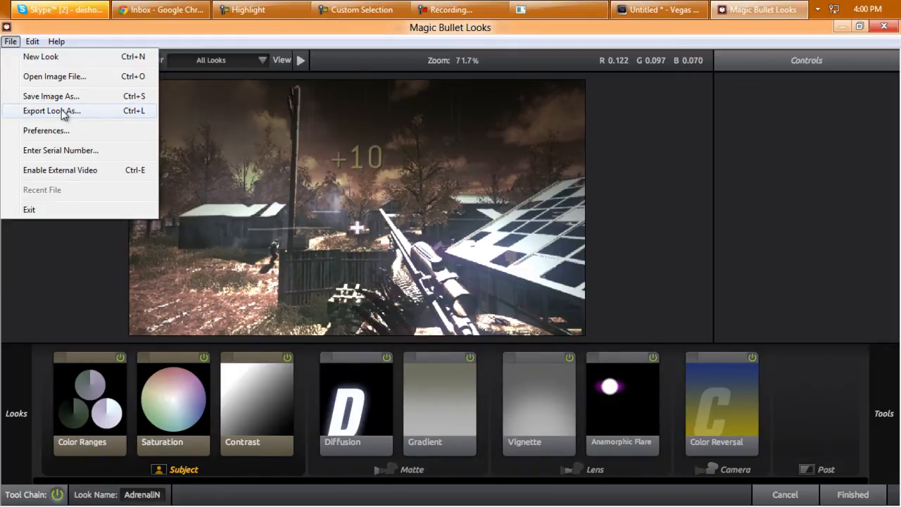
# - Export the AdrenaliN look to the Desktop as imgay.MBLook
pyautogui.click(51, 110)
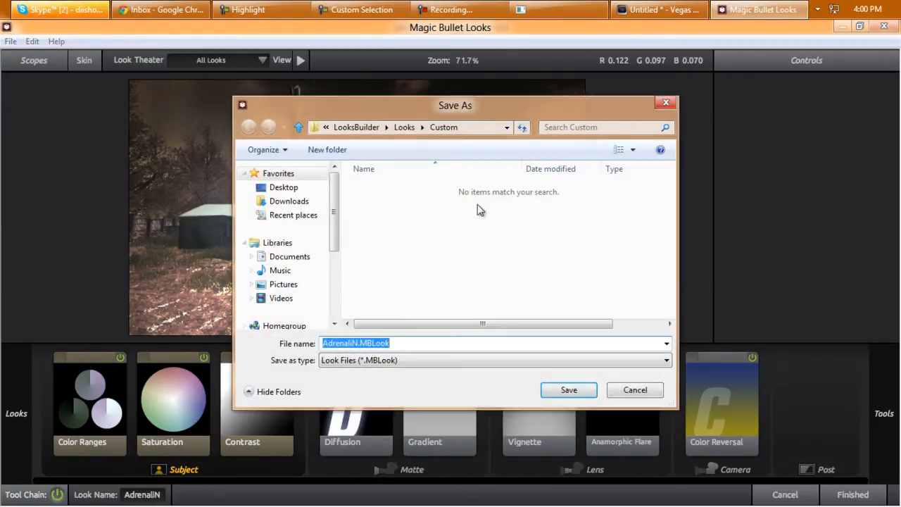
pyautogui.click(285, 187)
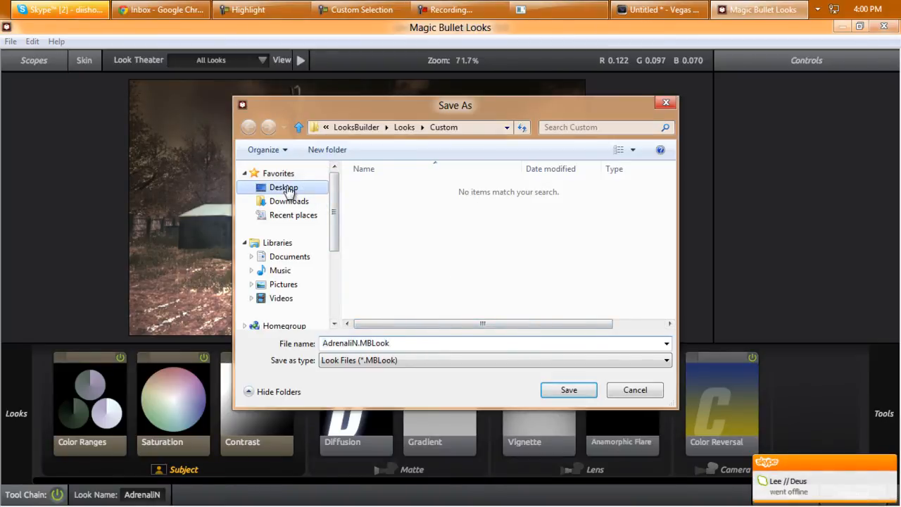
pyautogui.click(284, 186)
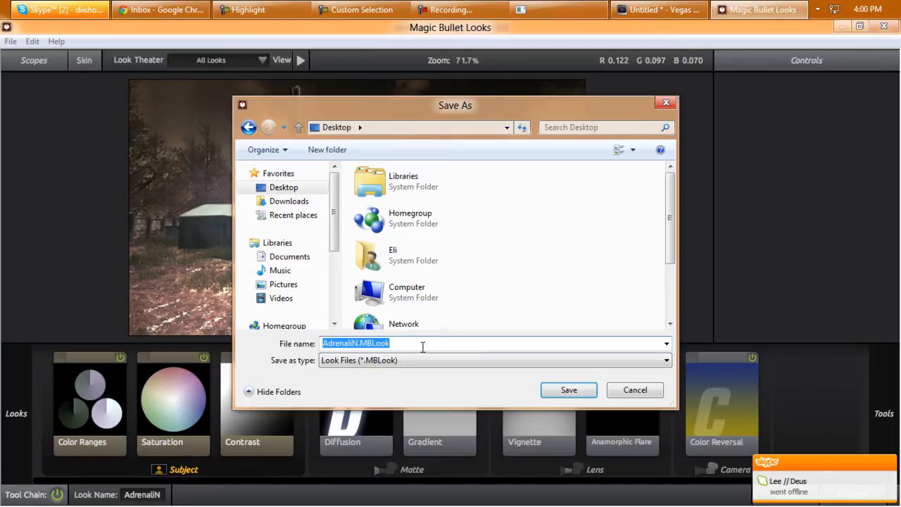
pyautogui.click(363, 344)
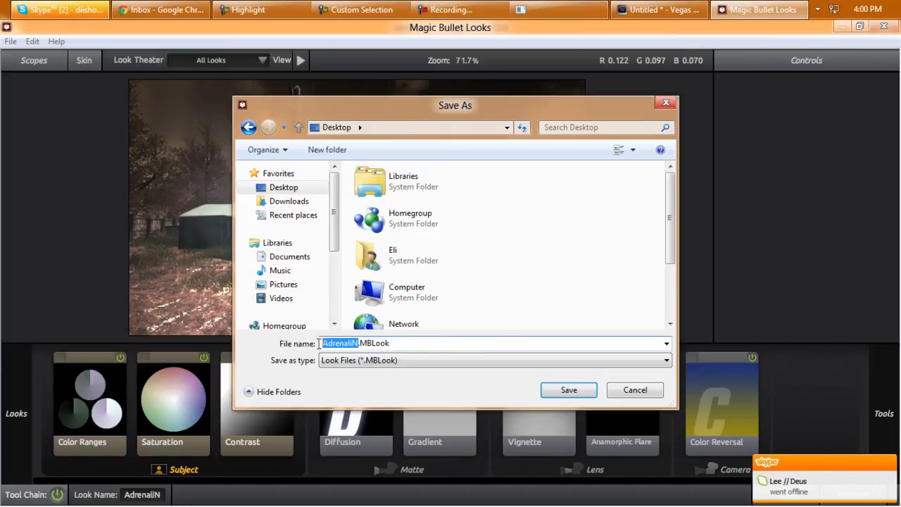
pyautogui.write('imgay')
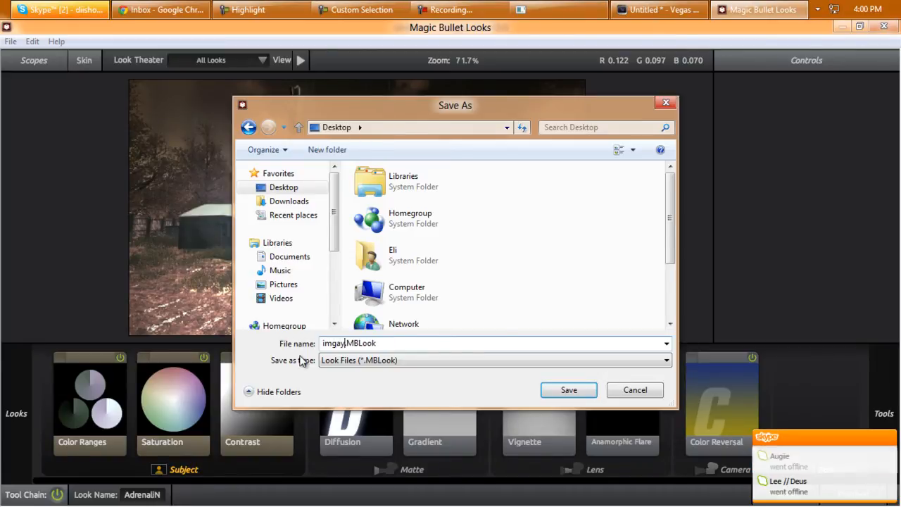
pyautogui.click(569, 389)
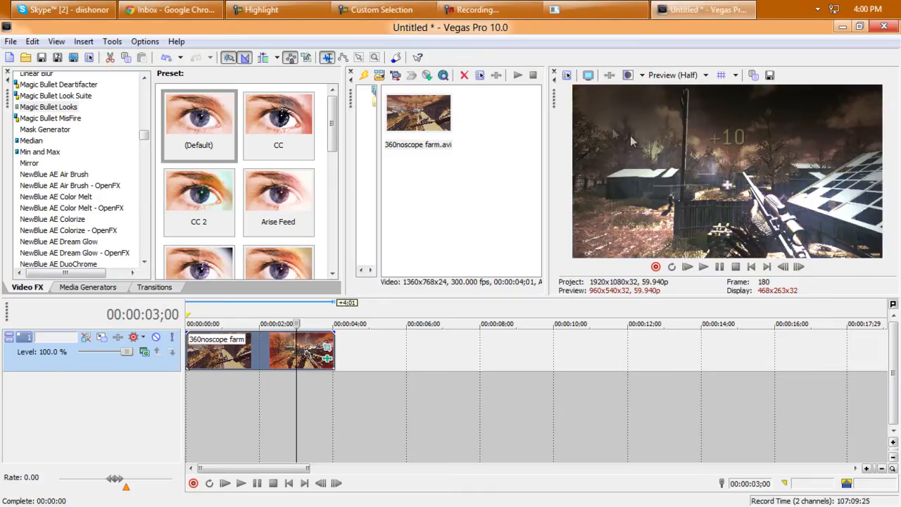
# - Locate imgay.MBLook on the desktop, move it beside the other icons, and return to Vegas's Video Event FX
pyautogui.click(842, 27)
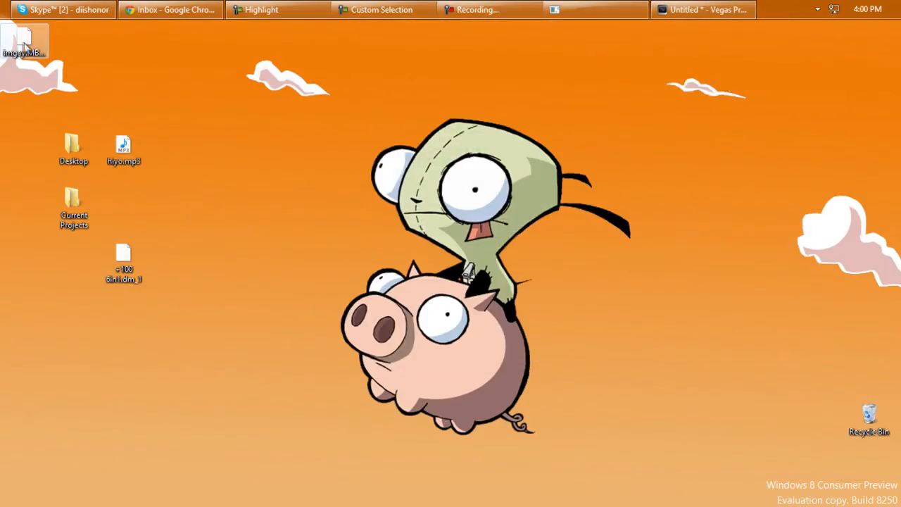
pyautogui.moveTo(25, 39); pyautogui.dragTo(273, 204)
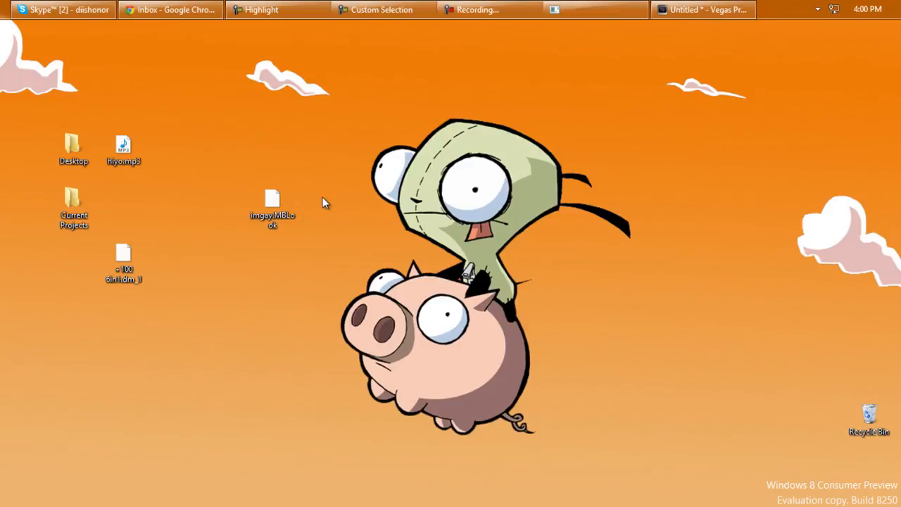
pyautogui.click(273, 209)
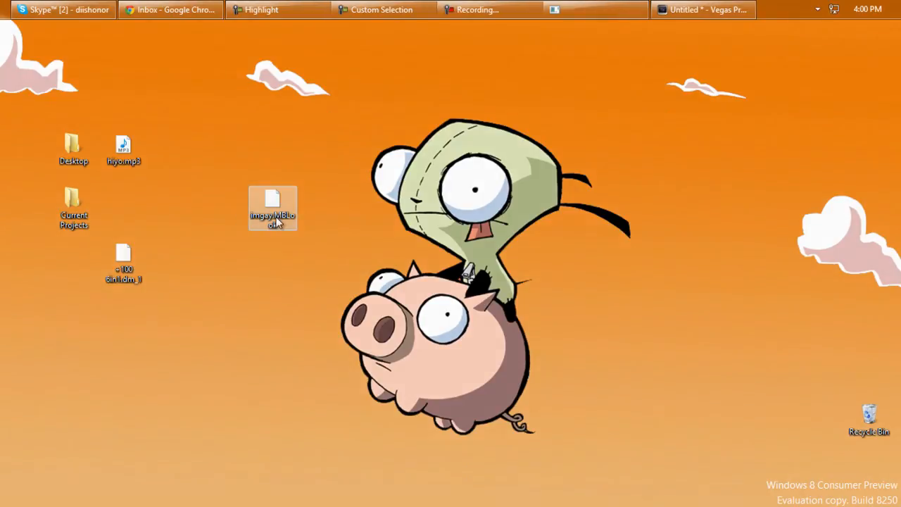
pyautogui.click(702, 8)
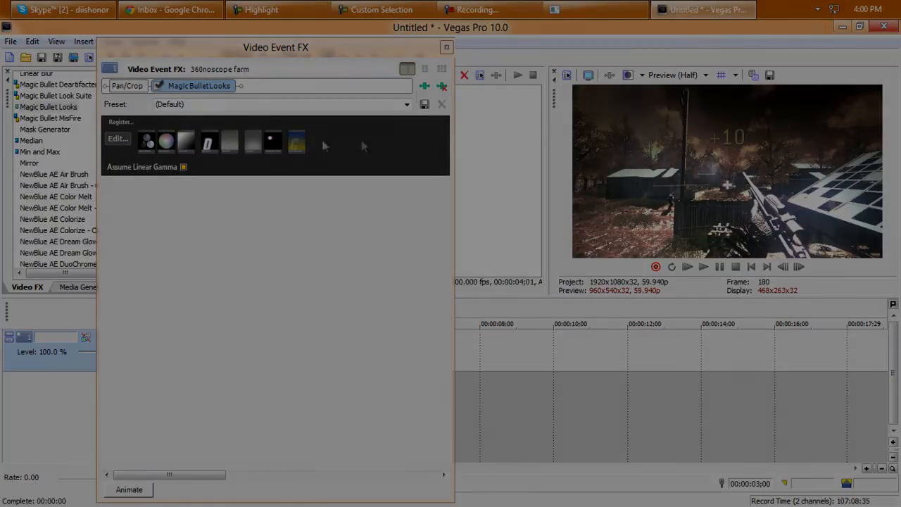